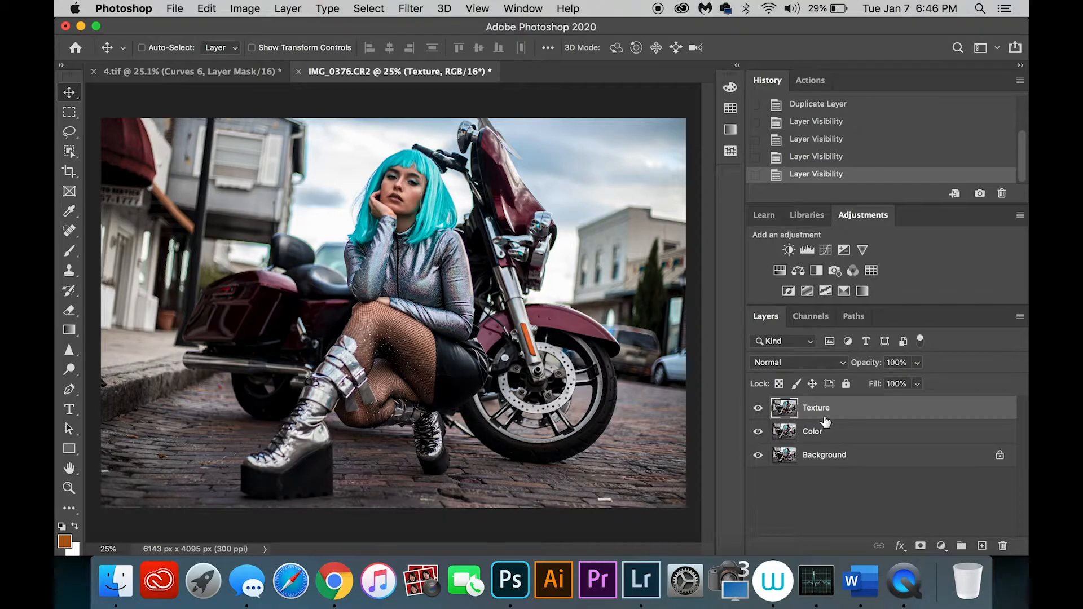
mouse_move(766, 440)
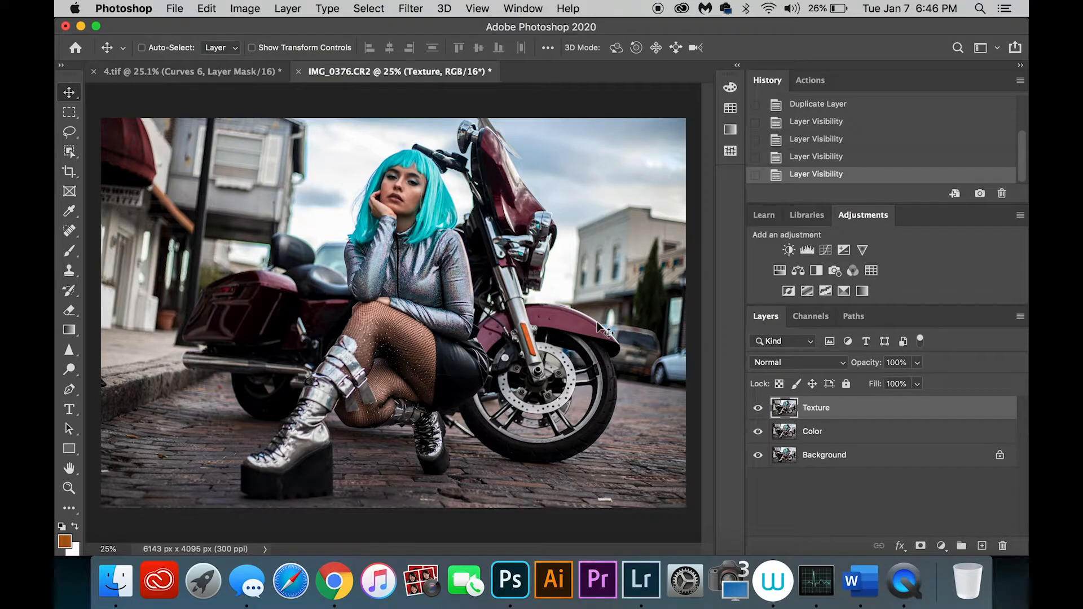
mouse_move(839, 419)
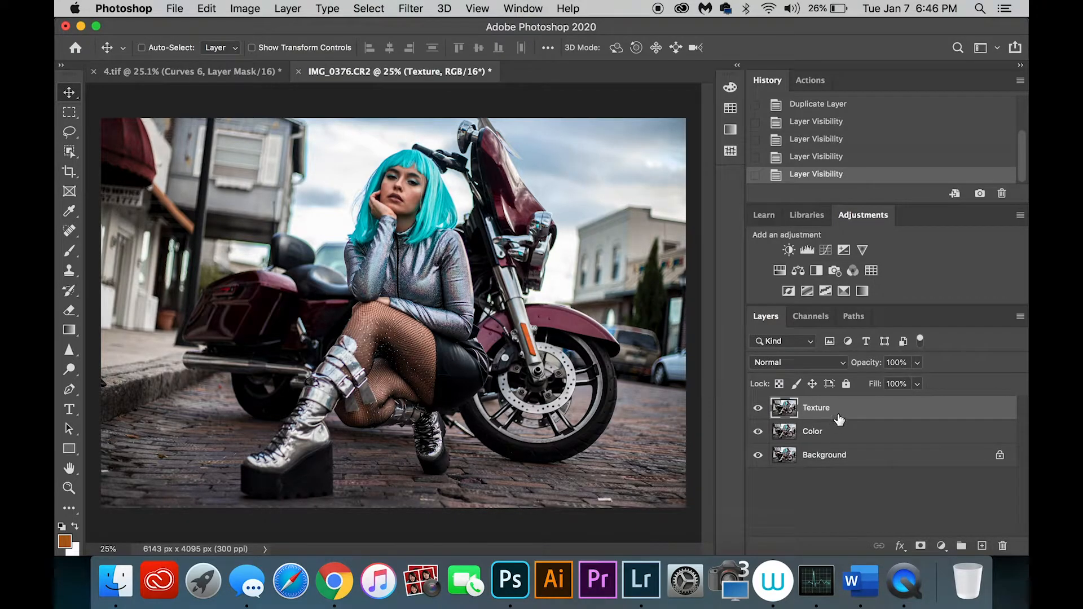
- Apply Image onto Texture, subtracting the Color layer at scale 2, offset 128
left_click(246, 8)
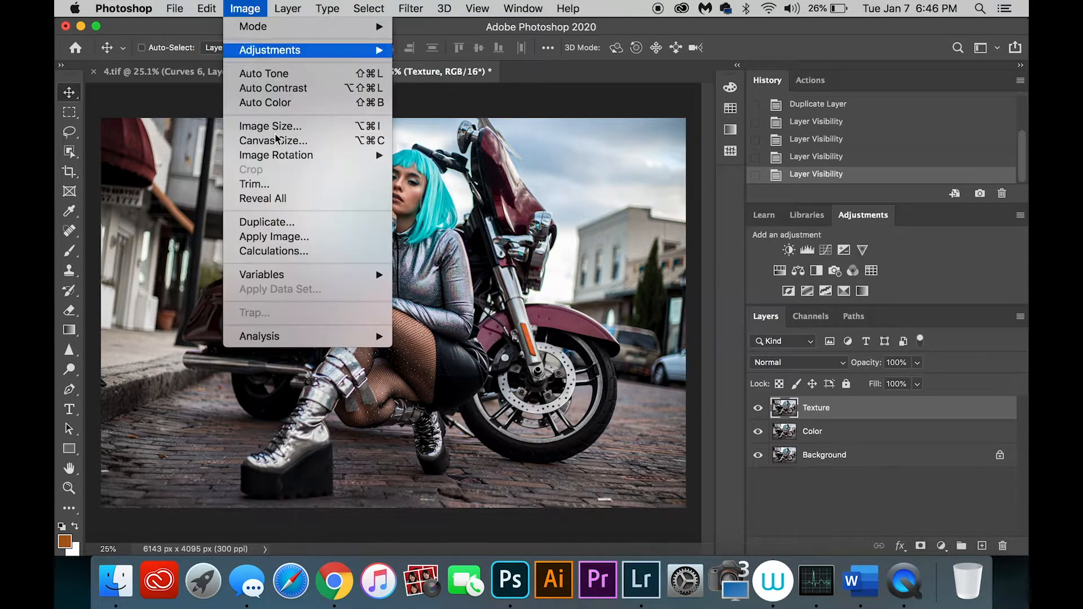
left_click(274, 236)
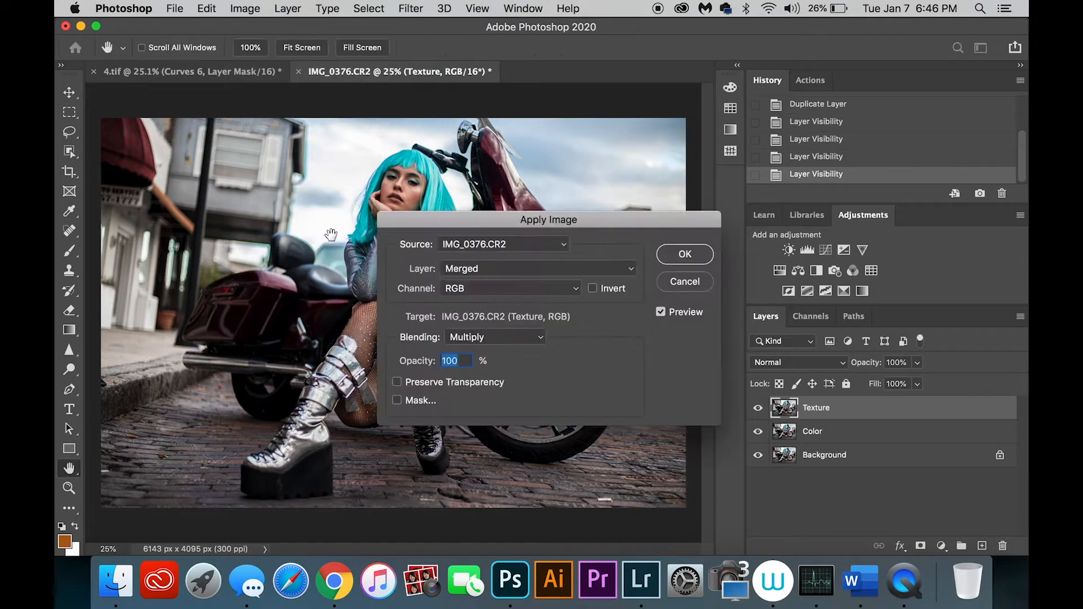
left_click(538, 268)
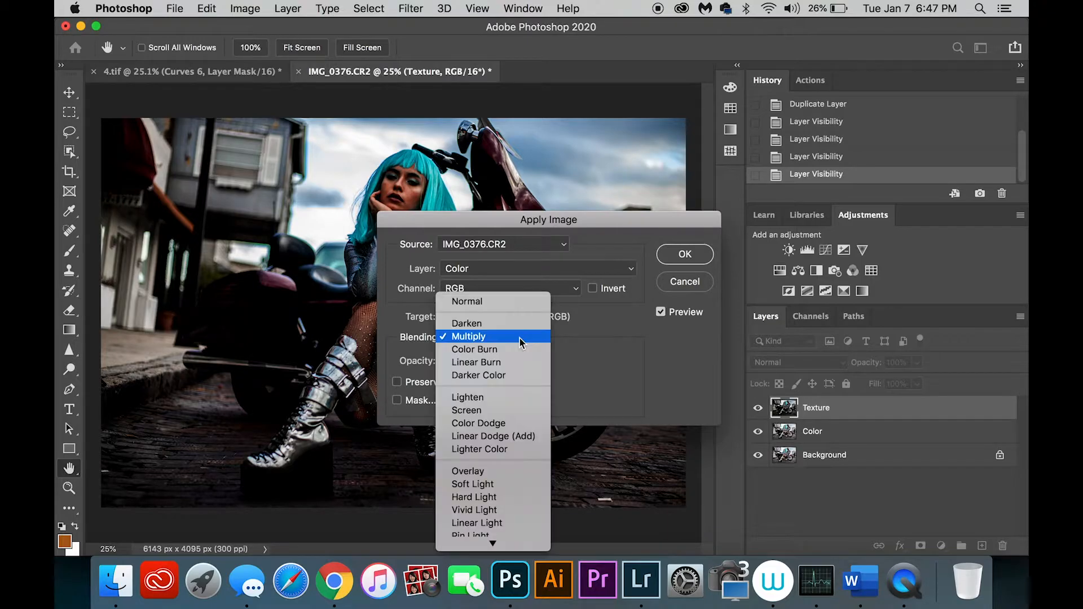
scroll("down", 3)
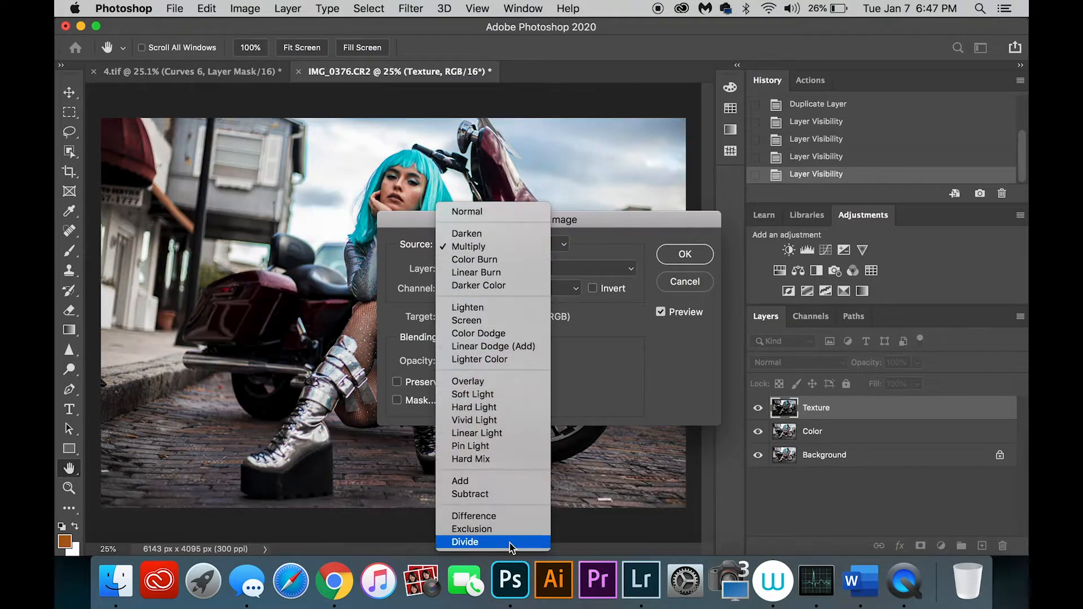
left_click(470, 494)
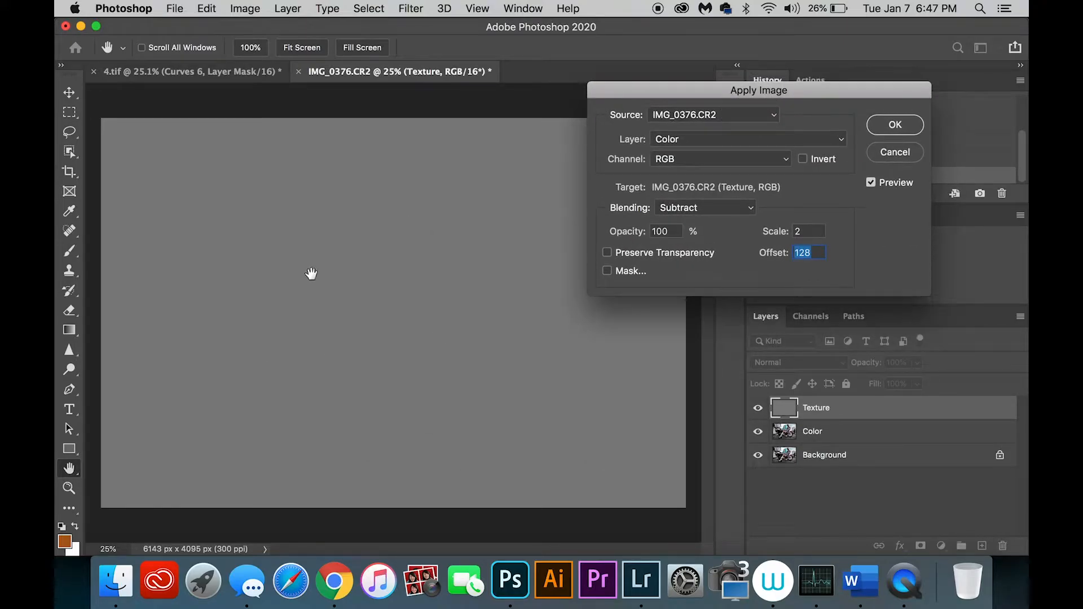
mouse_move(895, 125)
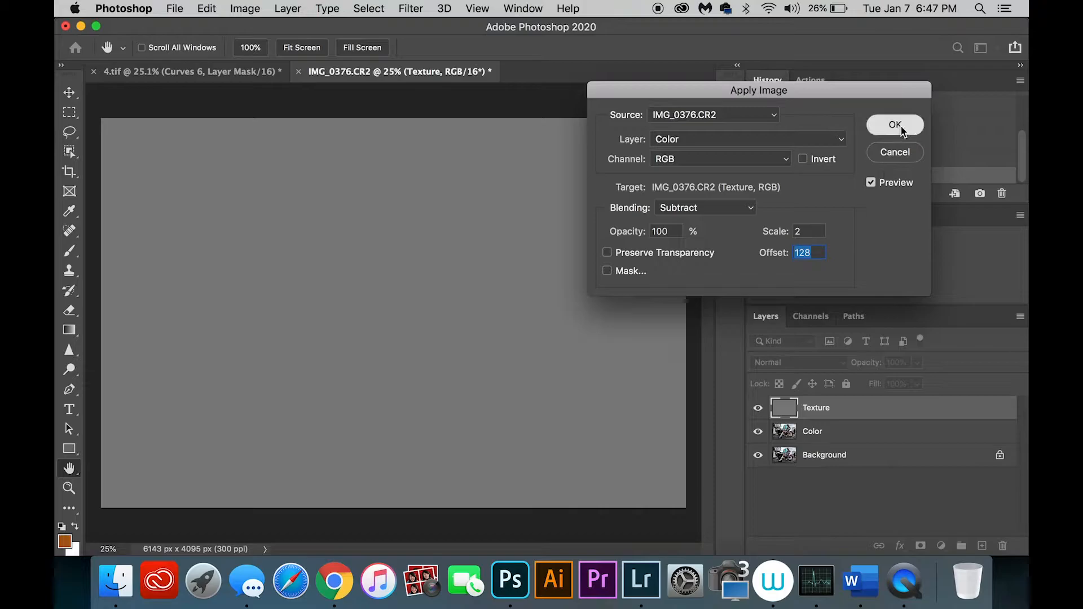
left_click(895, 126)
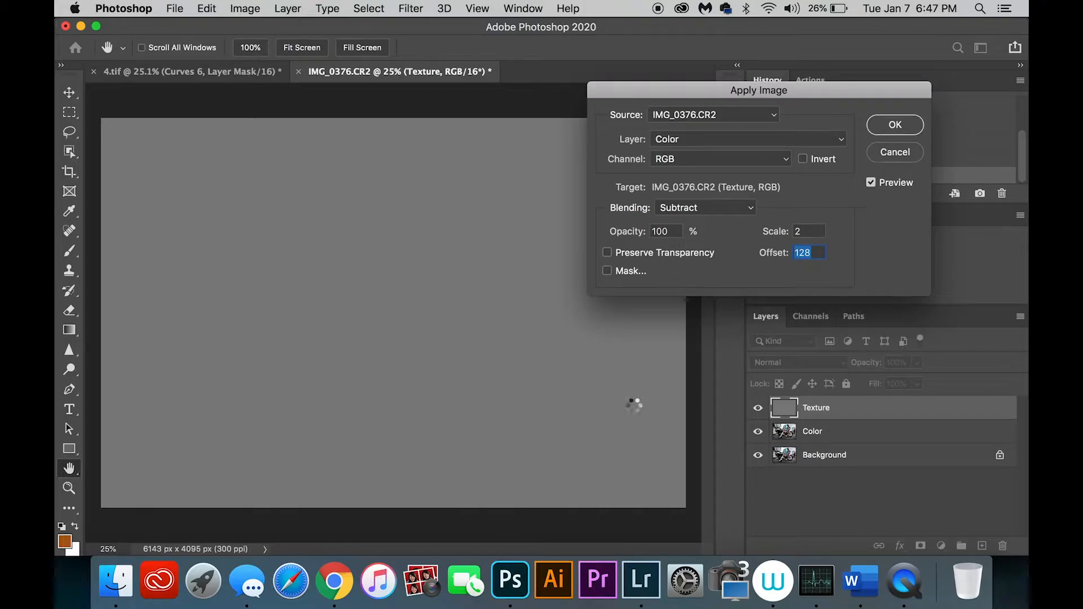
- Undo the subtraction to restore the photo and select the Color layer
left_click(895, 125)
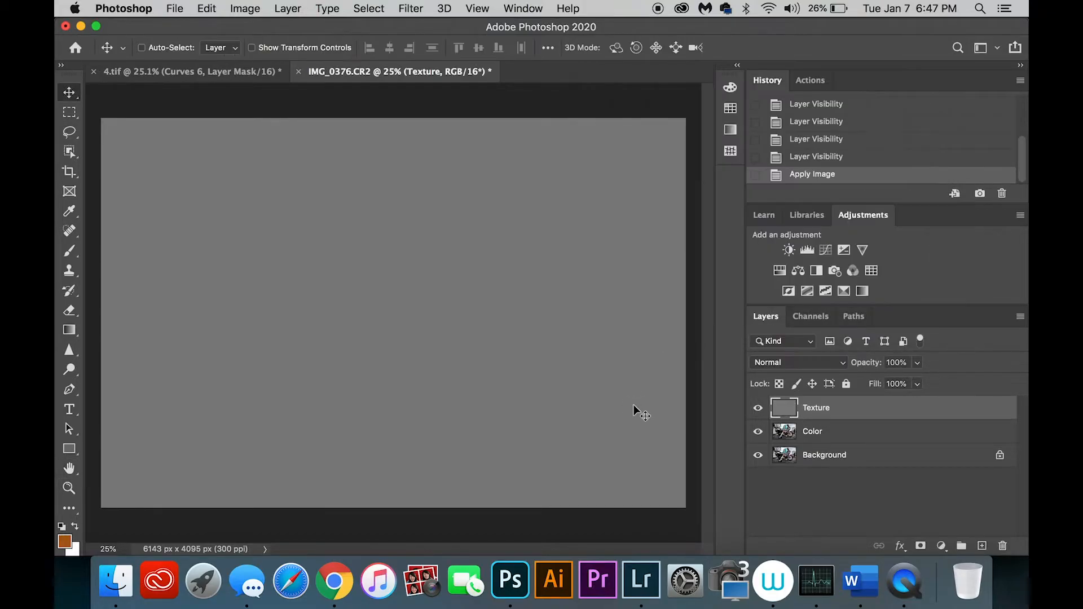
left_click(813, 431)
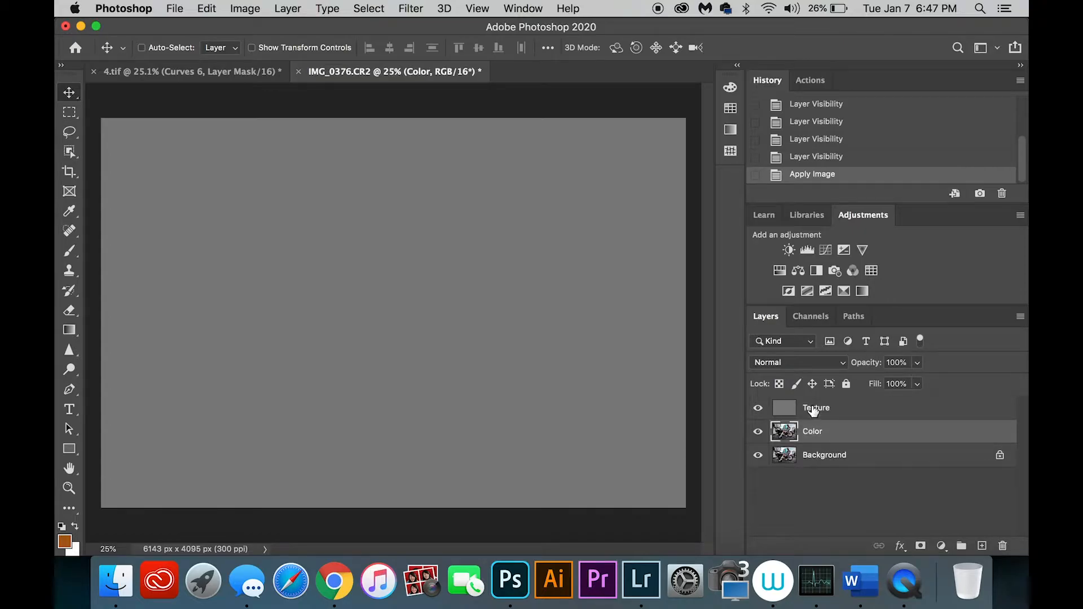
left_click(757, 407)
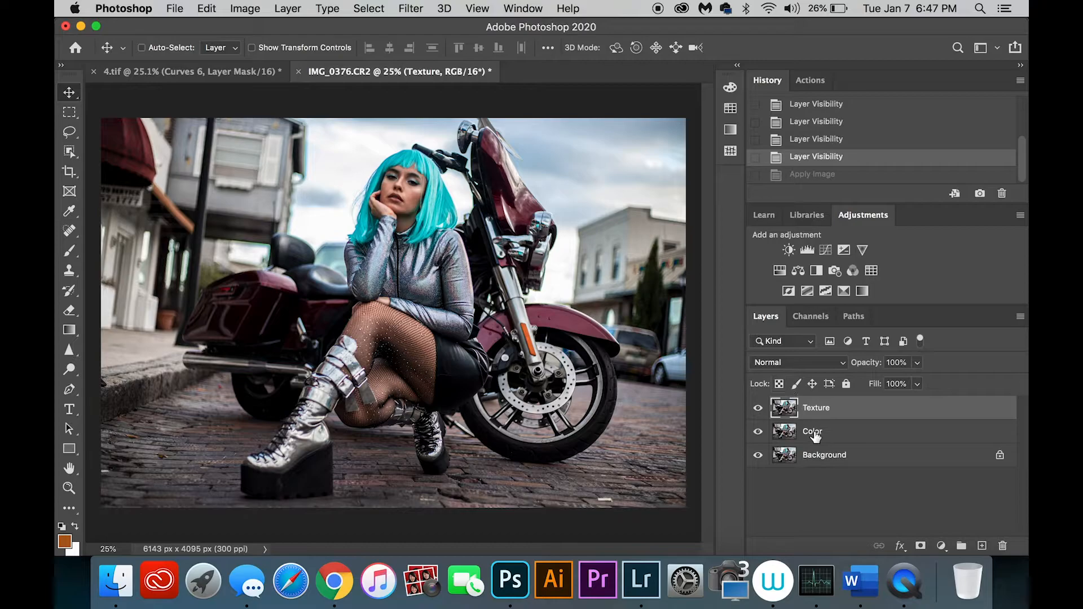
- Blur the Color layer with a 5.6-pixel Gaussian Blur
left_click(410, 9)
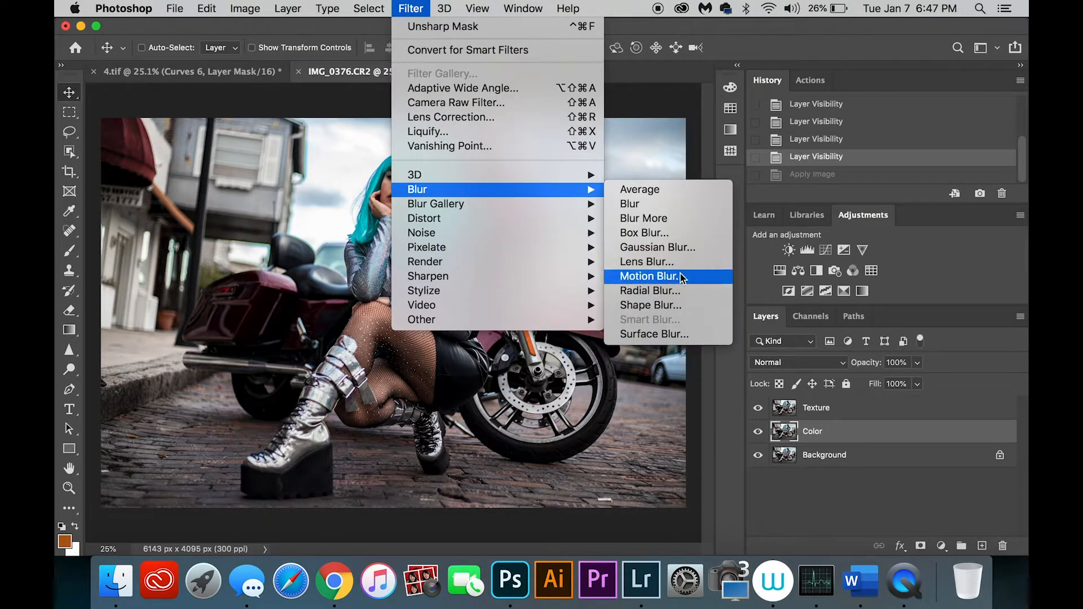
left_click(656, 247)
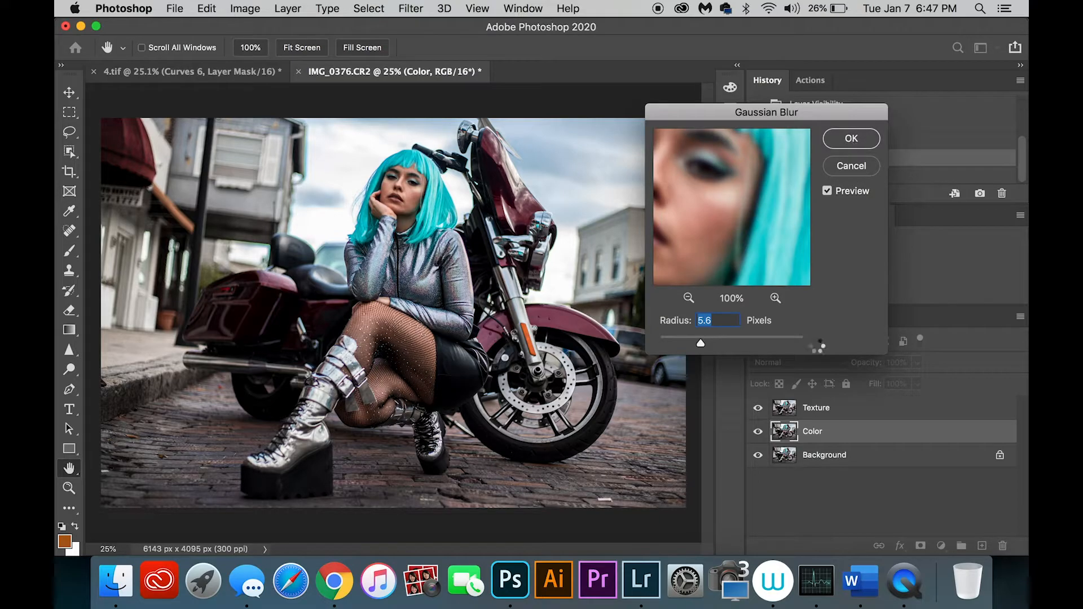
left_click(850, 139)
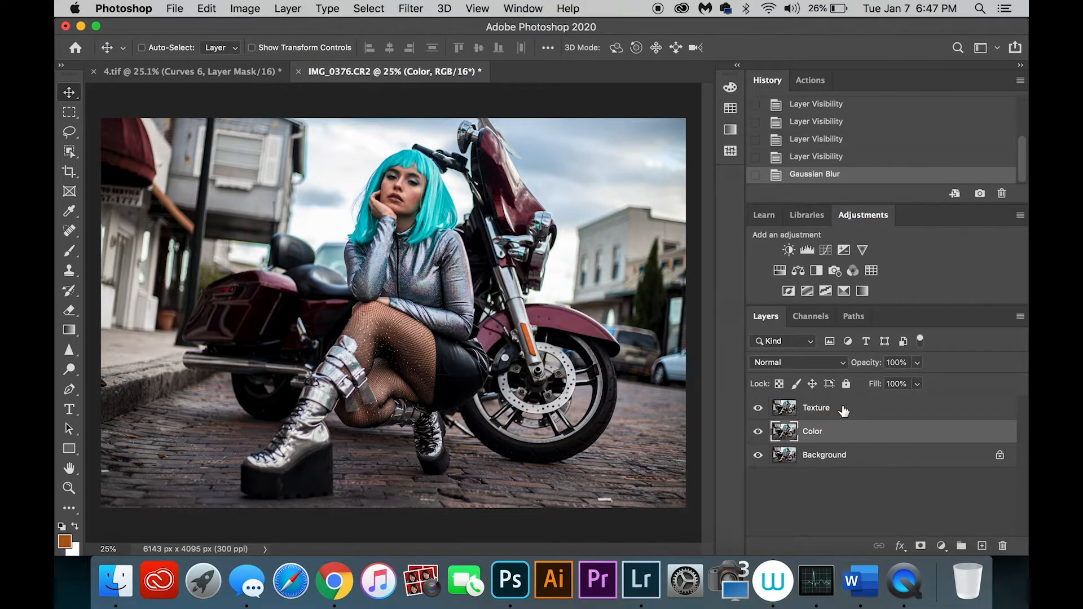
- Subtract the blurred Color layer onto Texture via Apply Image (scale 2, offset 128)
left_click(816, 407)
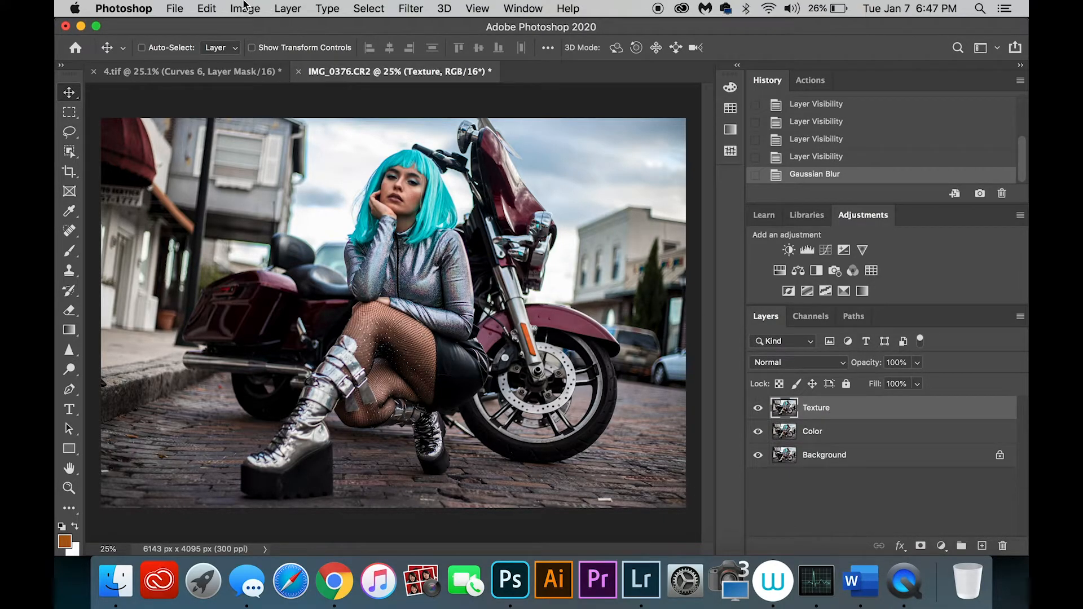
left_click(244, 8)
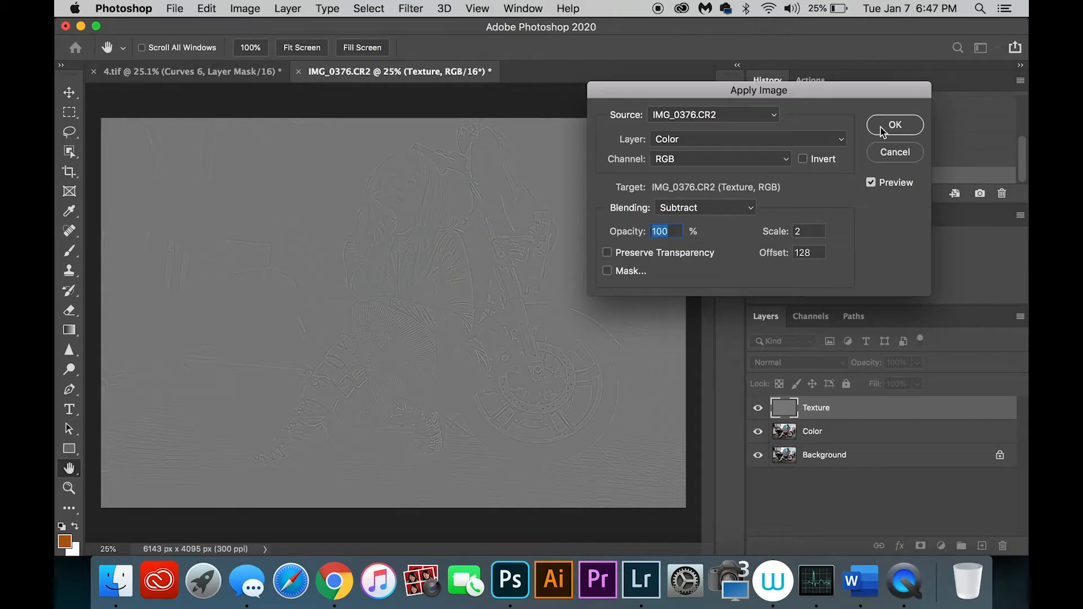
mouse_move(513, 227)
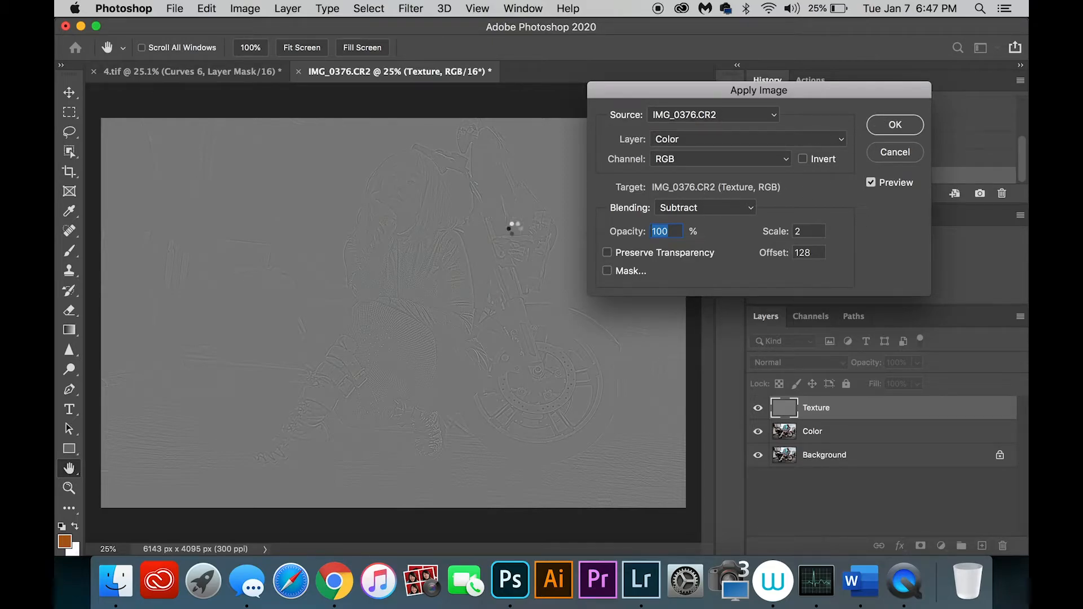
left_click(893, 126)
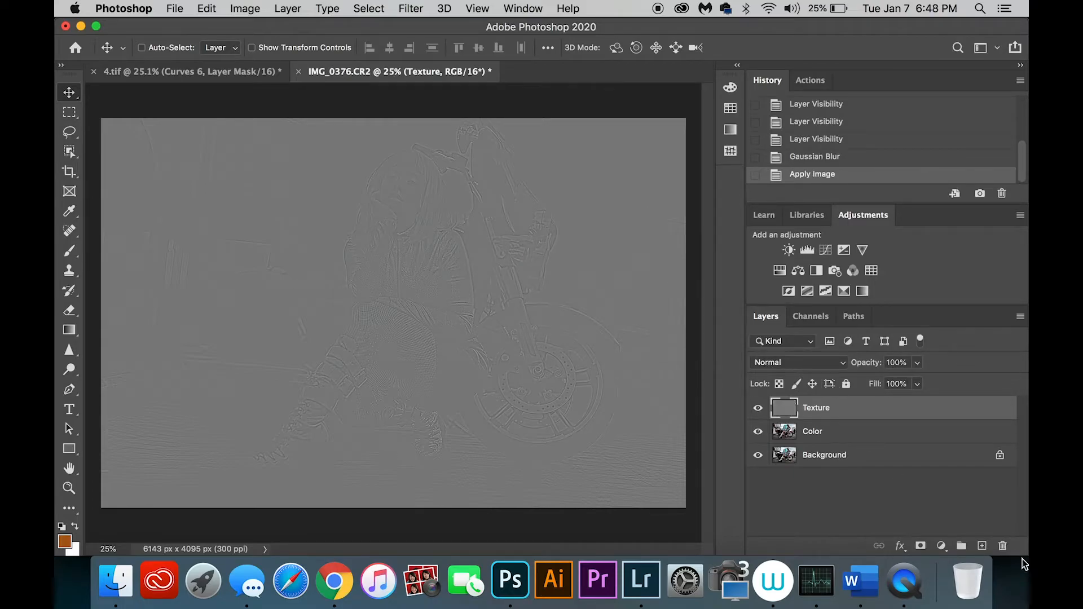
- Set the Texture layer's blend mode to Linear Light and add an empty layer
left_click(797, 362)
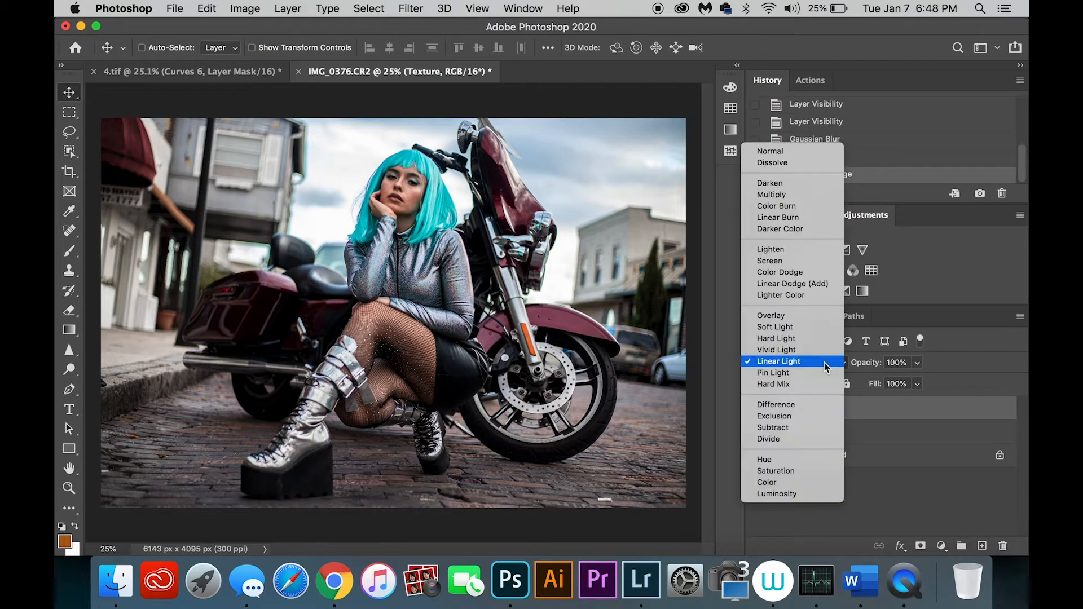
left_click(779, 361)
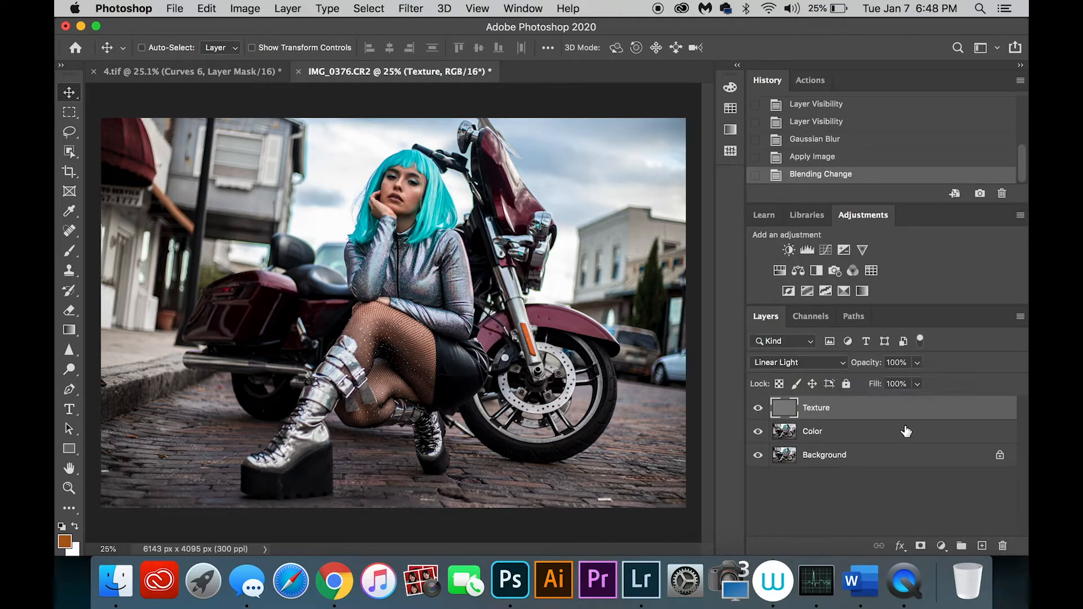
mouse_move(972, 534)
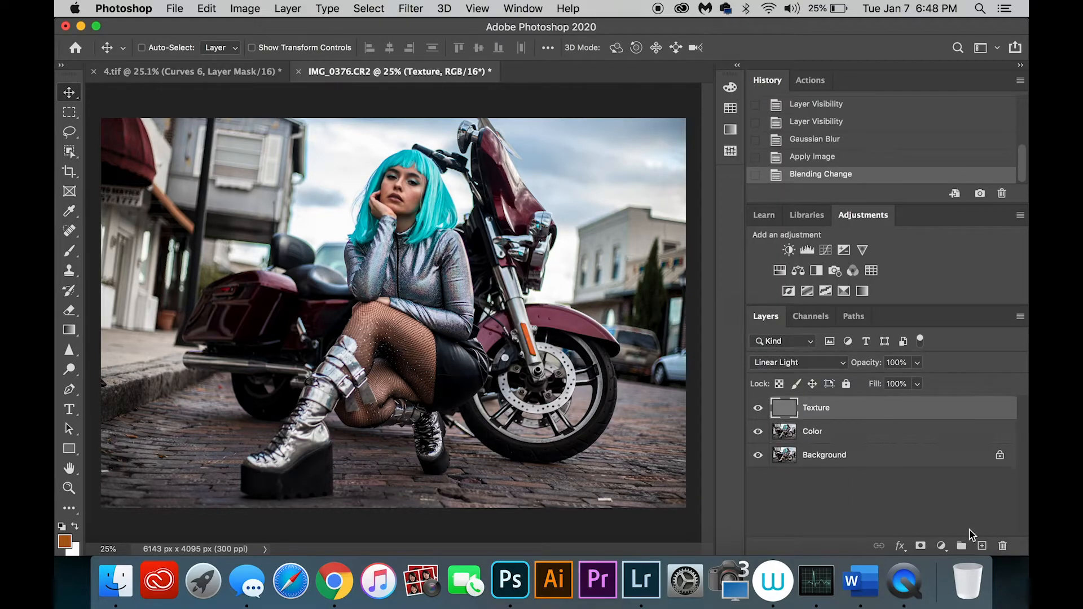
left_click(981, 545)
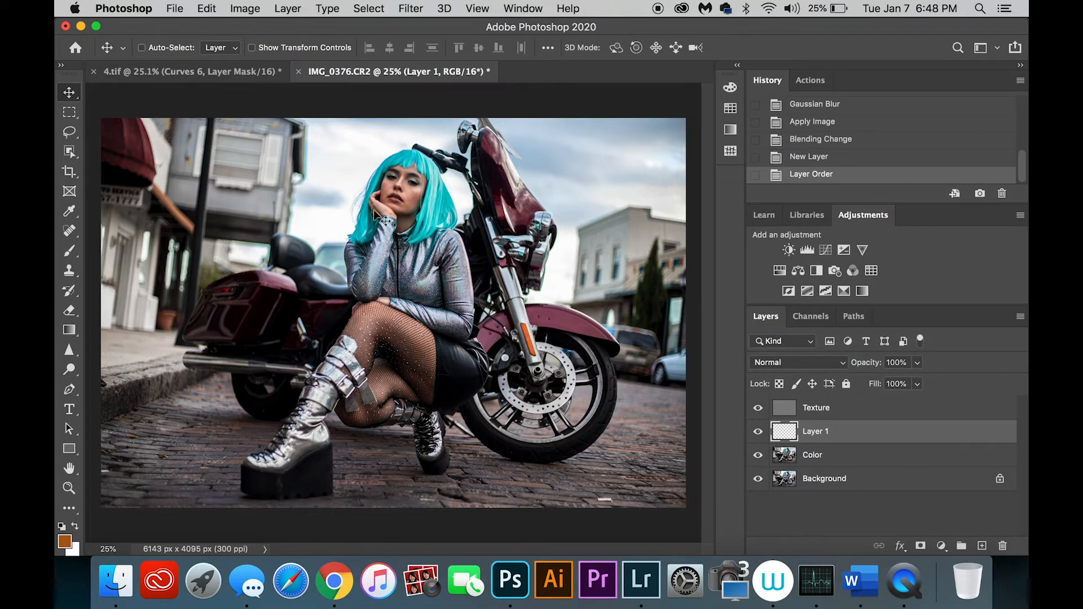
mouse_move(490, 152)
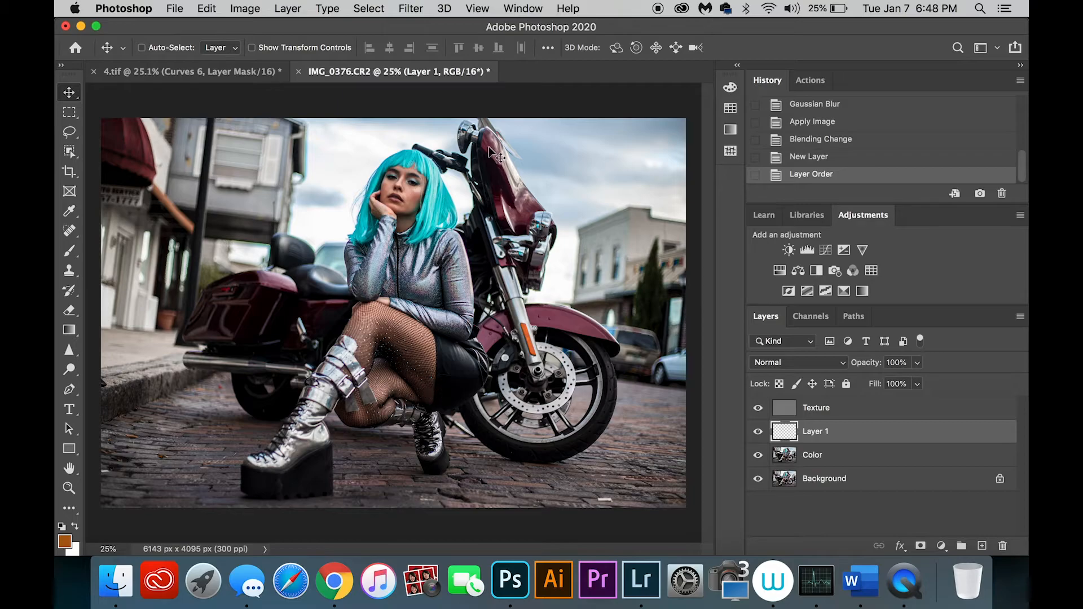
mouse_move(585, 107)
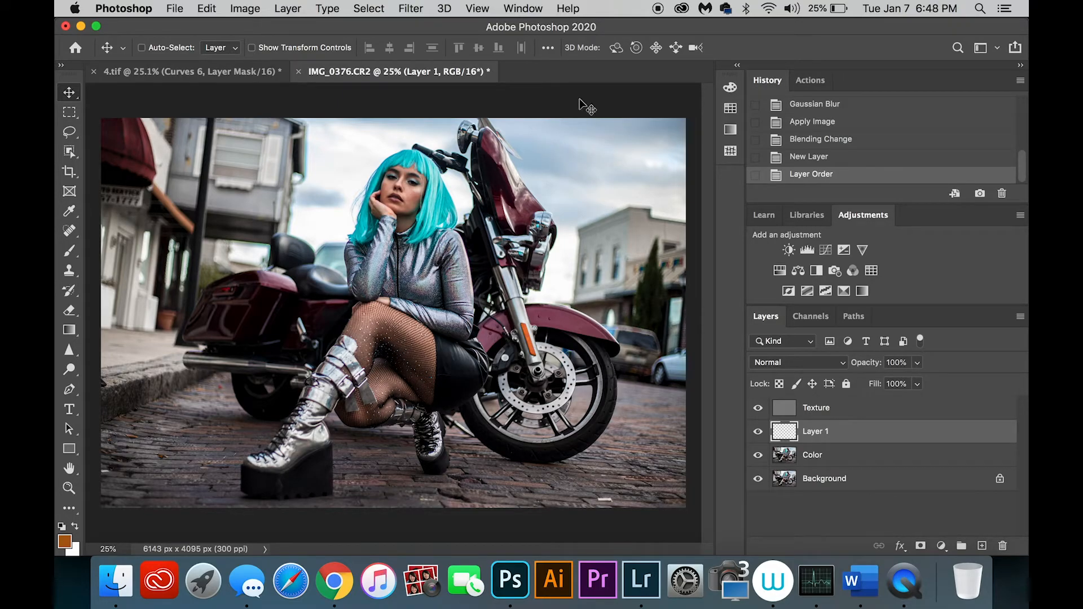
- Keep empty Layer 1 between Texture and Color, and select the Color layer
left_click(124, 9)
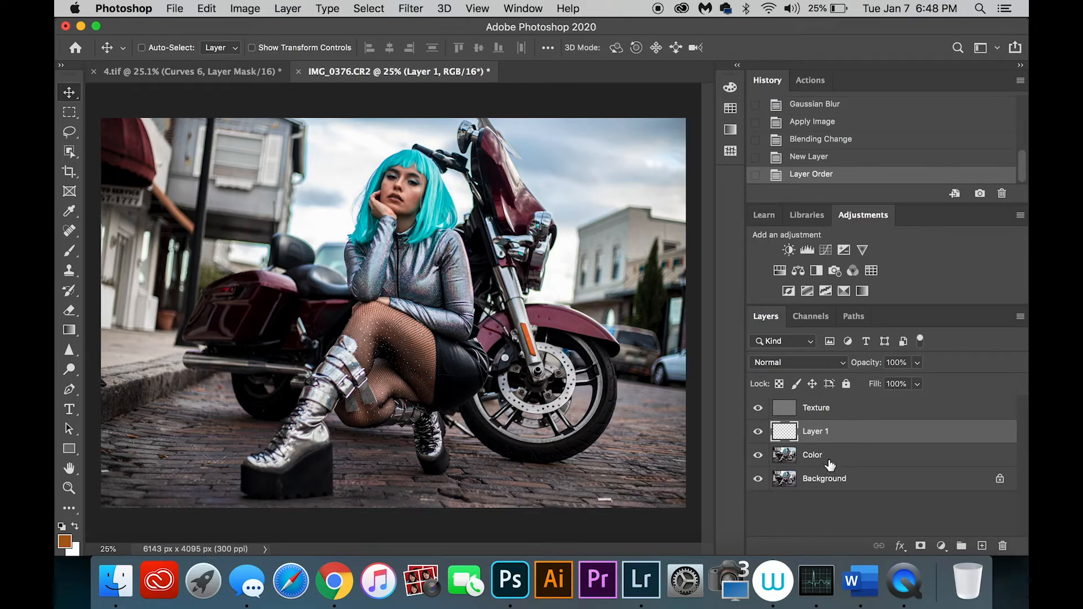
left_click(812, 454)
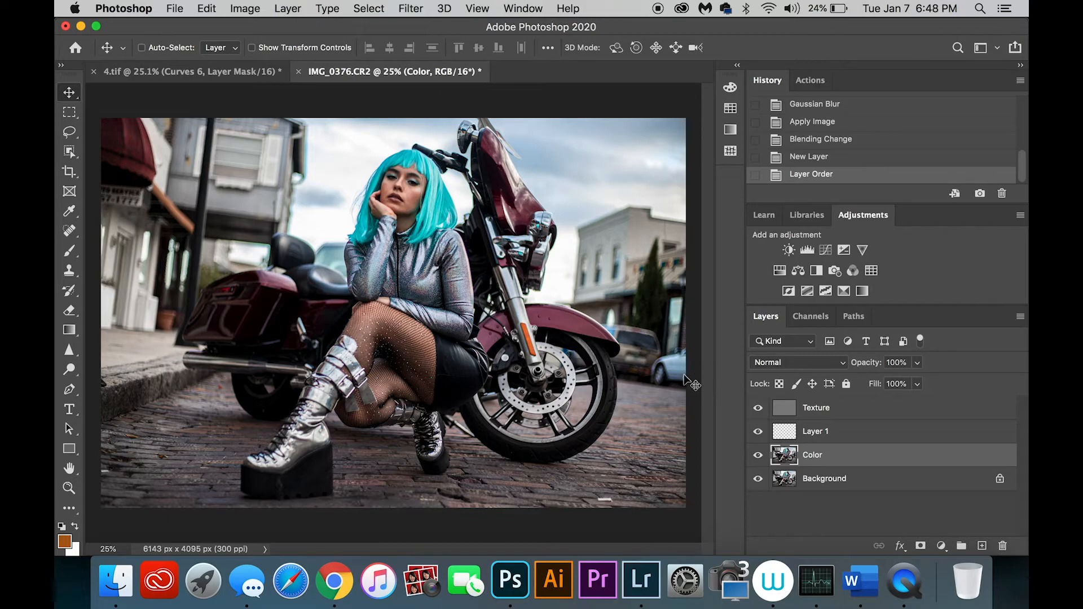
mouse_move(689, 320)
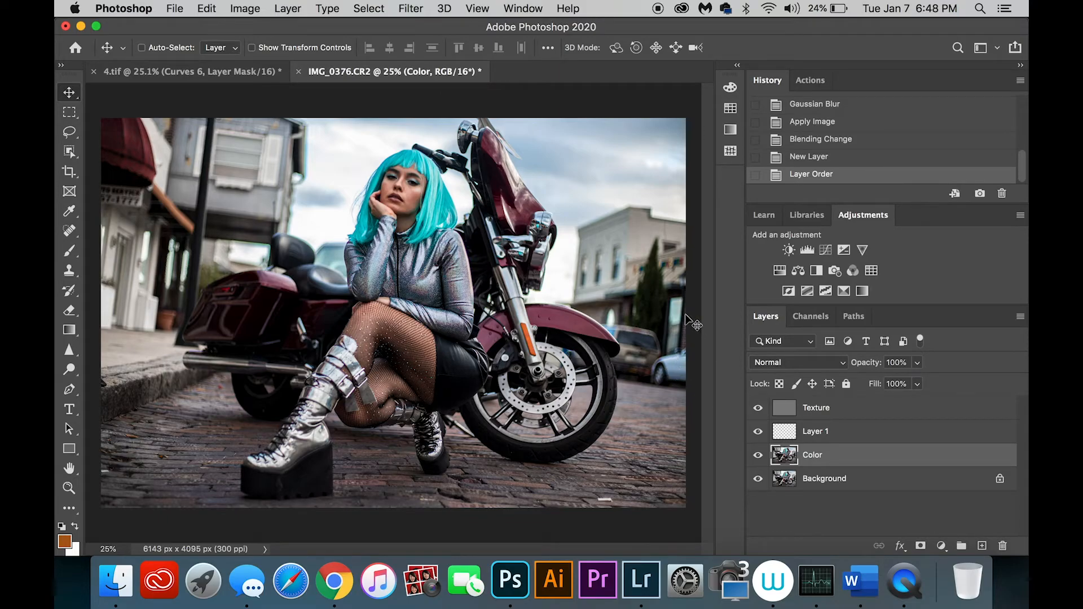
mouse_move(636, 330)
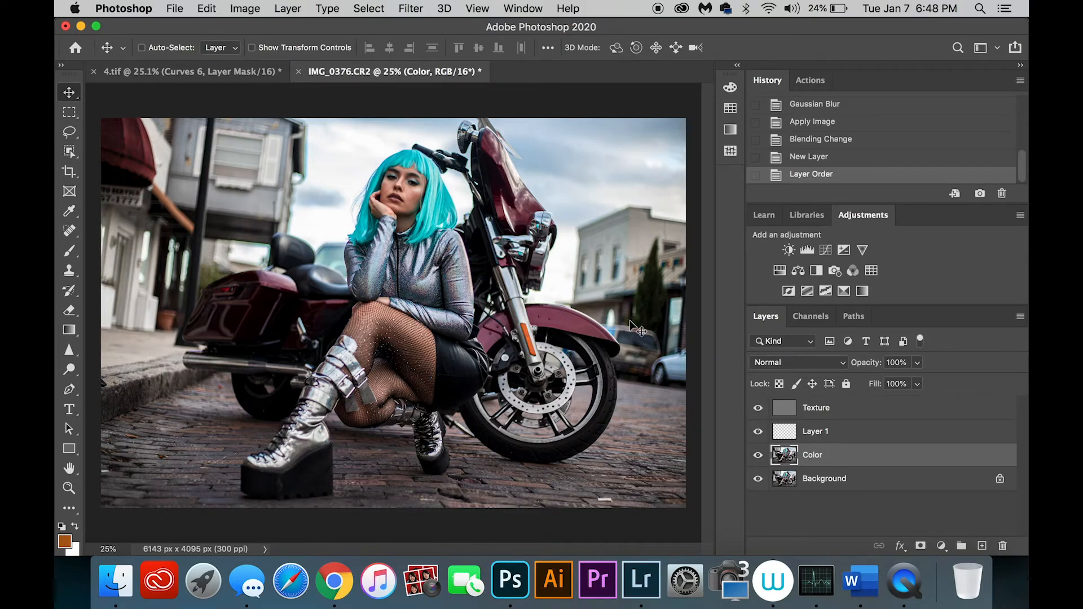